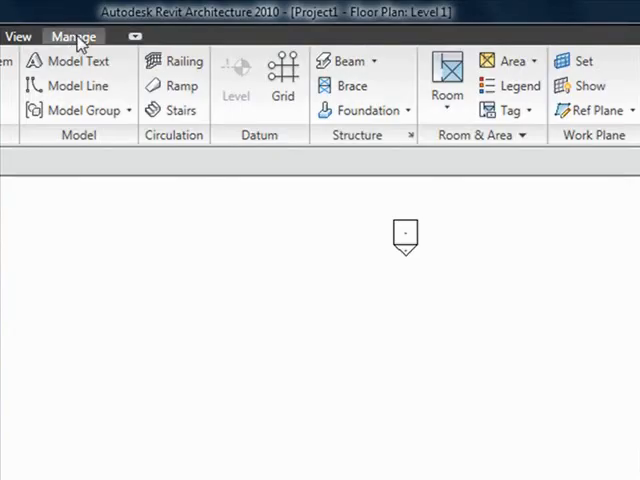
Open the Macro Manager from the Manage tab's Macros panel
left_click(73, 36)
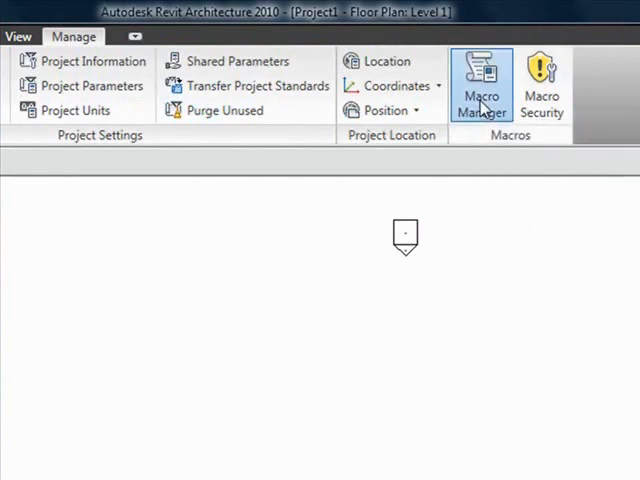
left_click(481, 83)
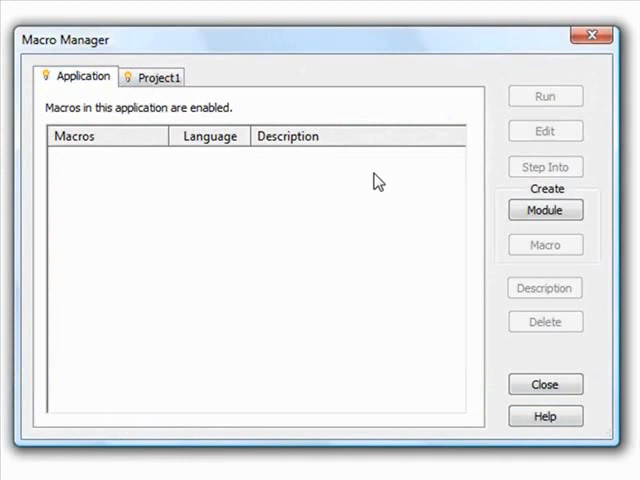
mouse_move(475, 213)
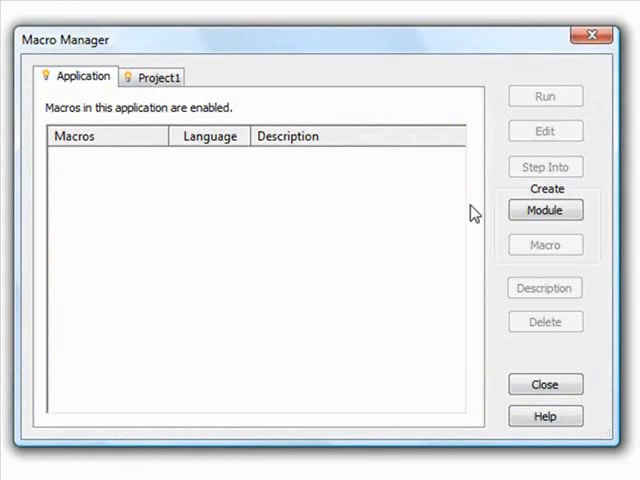
mouse_move(545, 210)
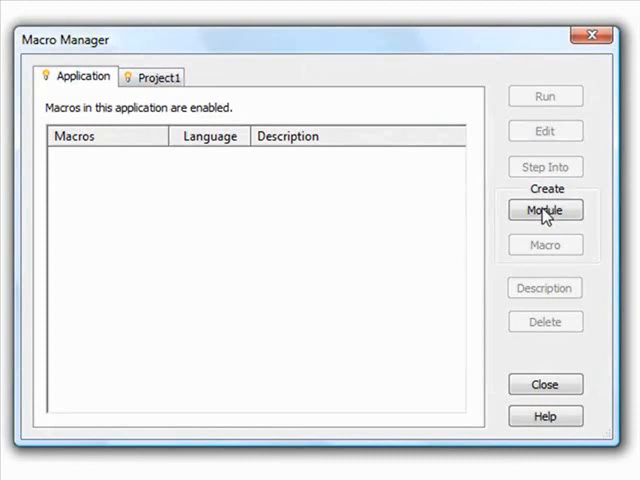
Create VB.NET module SampleModuleAppVB described 'Exercise: create text box'
left_click(544, 210)
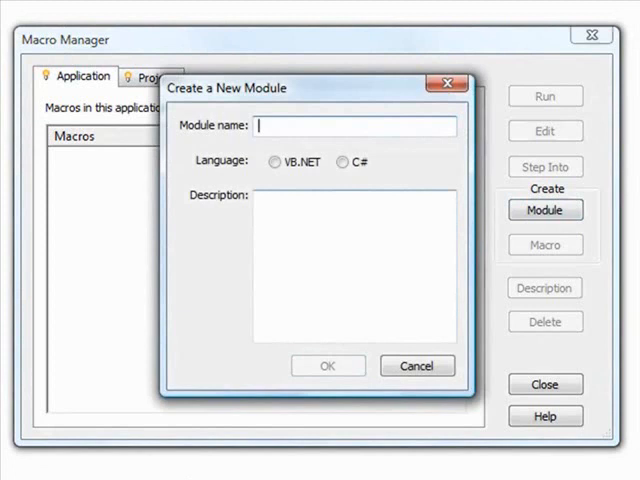
type("Sa")
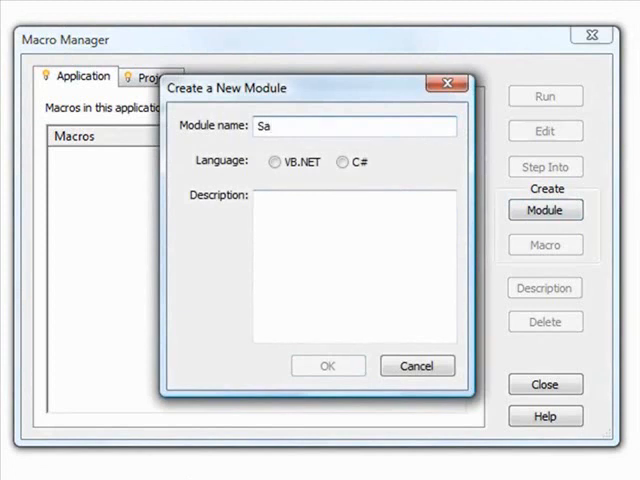
type("mpleModule")
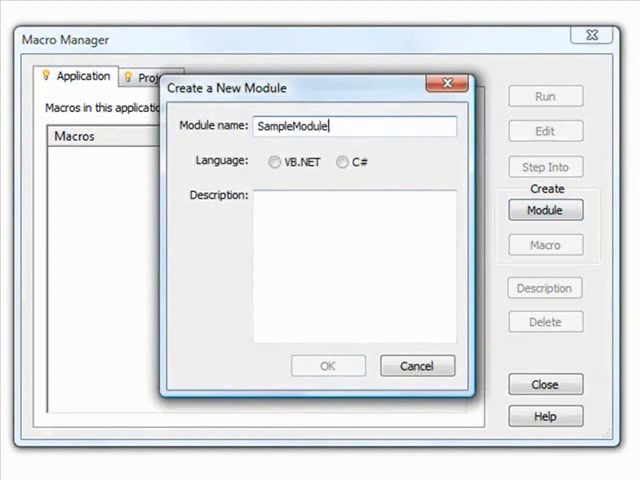
type("AppVB")
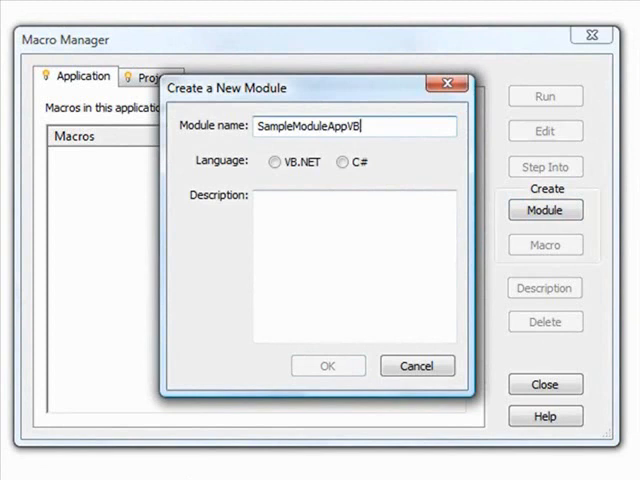
left_click(274, 162)
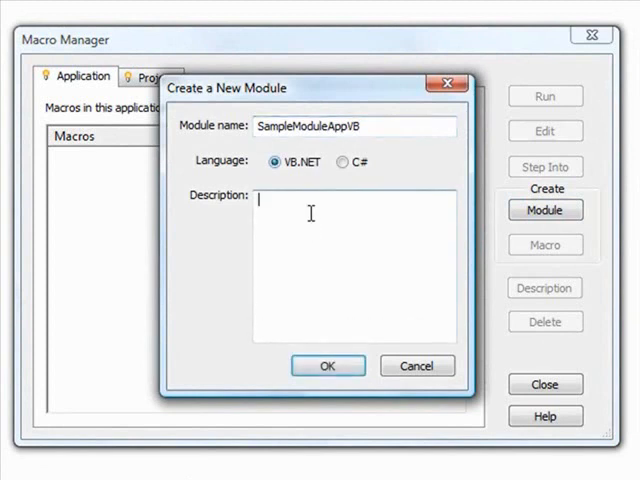
type("Exercise:")
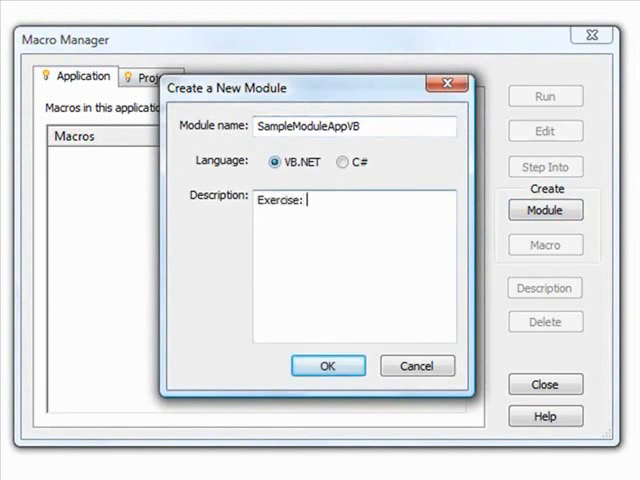
type("create text box")
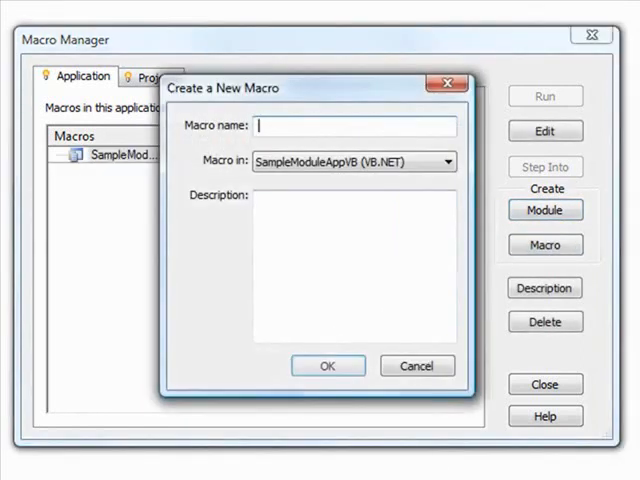
Create macro SampleMacroAppVB with the description 'Task: create text box'
type("SampleMacro")
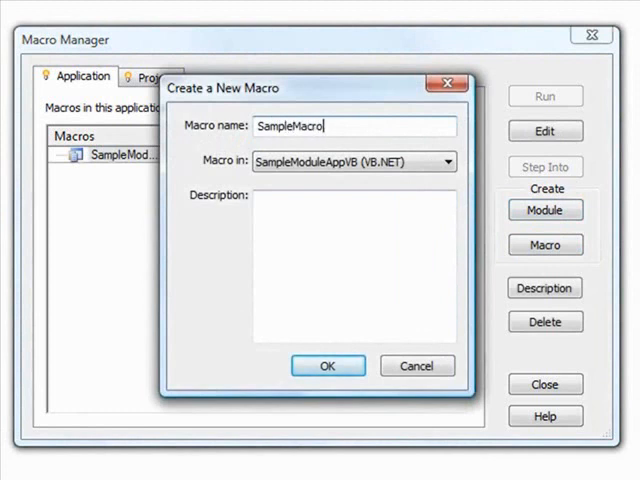
type("AppVB")
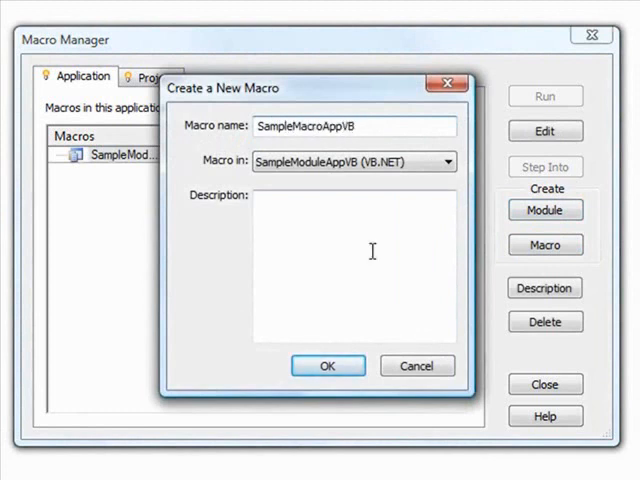
type("Task: create text")
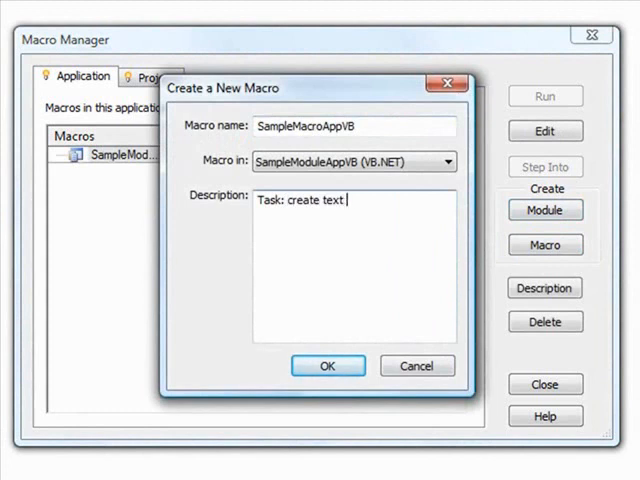
type("box")
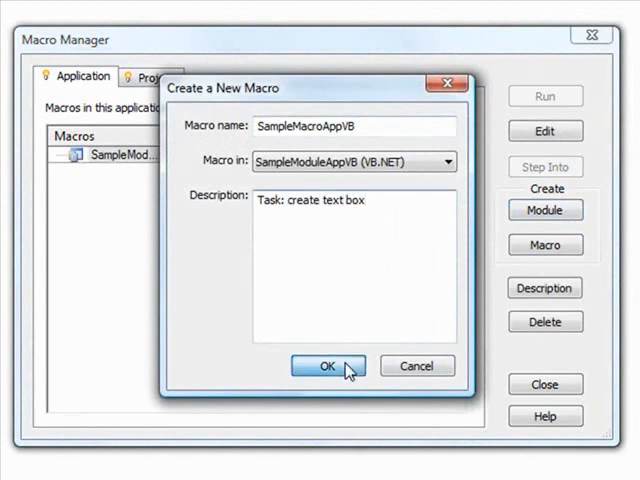
left_click(325, 365)
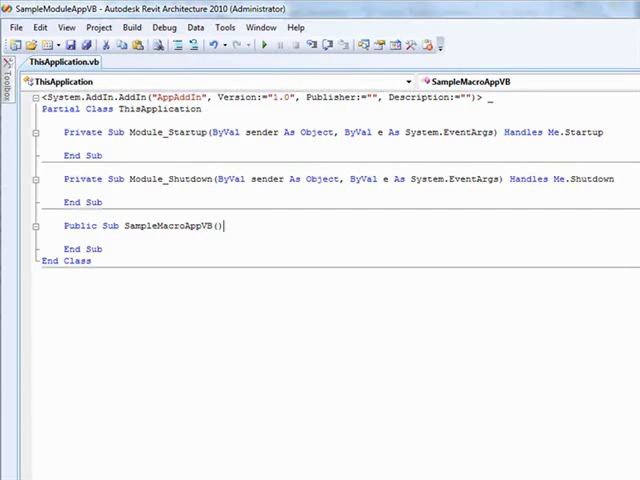
Write the text-note code (Dim baseVec As Autodesk.Revit...) in the SampleMacroAppVB subroutine
key("Return")
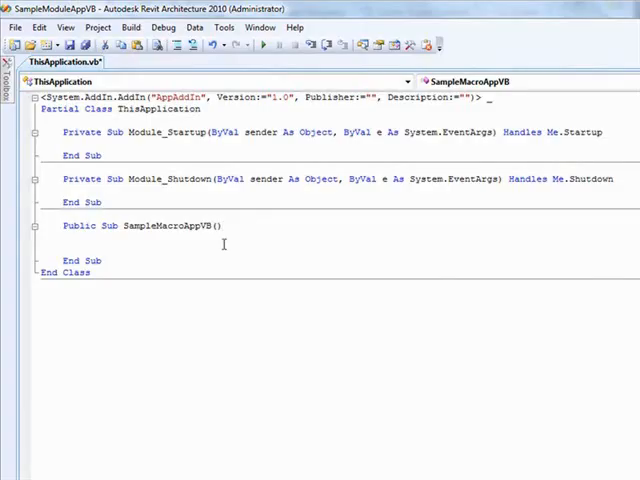
type("Dim baseVec")
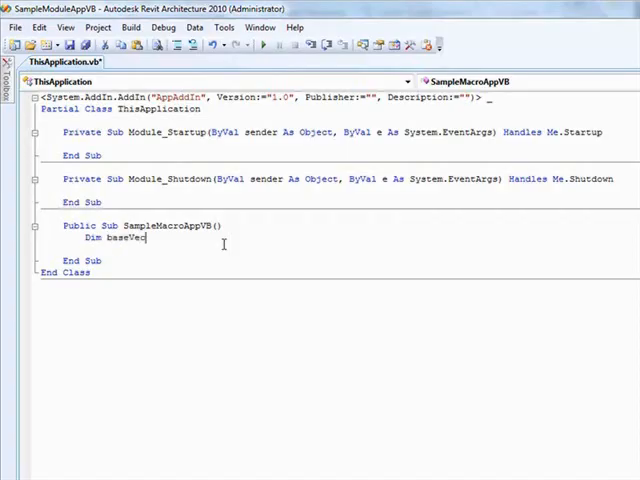
type("As Autodesk.re")
type("Dim upVec")
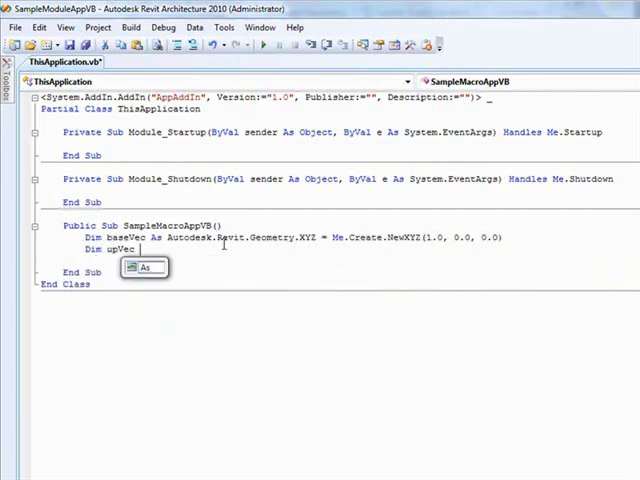
type("Autodesk.r")
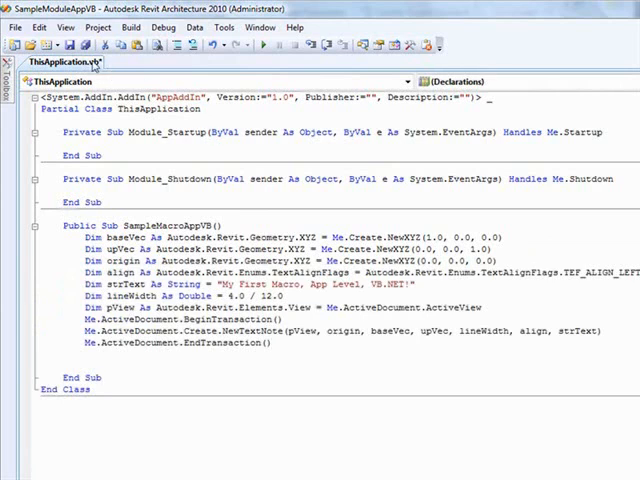
left_click(130, 27)
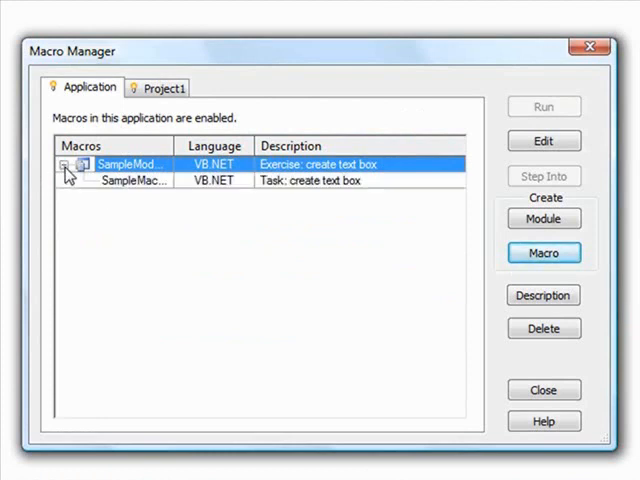
Run SampleMacroAppVB from the sample module to place the text note
left_click(130, 181)
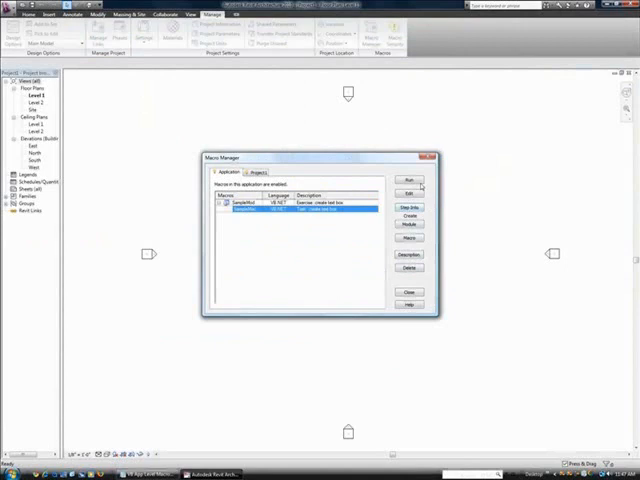
left_click(408, 181)
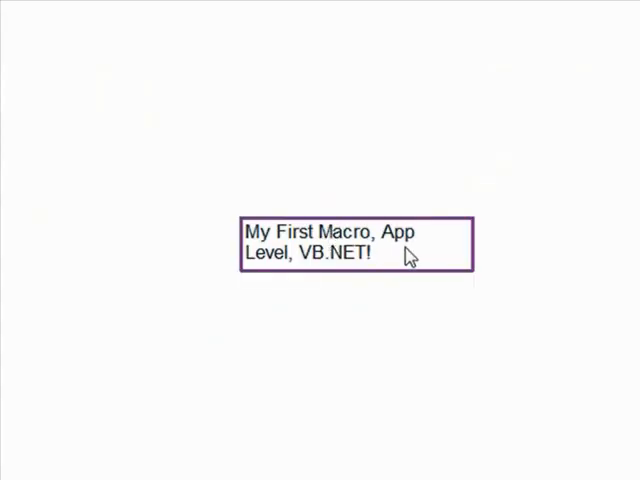
left_click(350, 242)
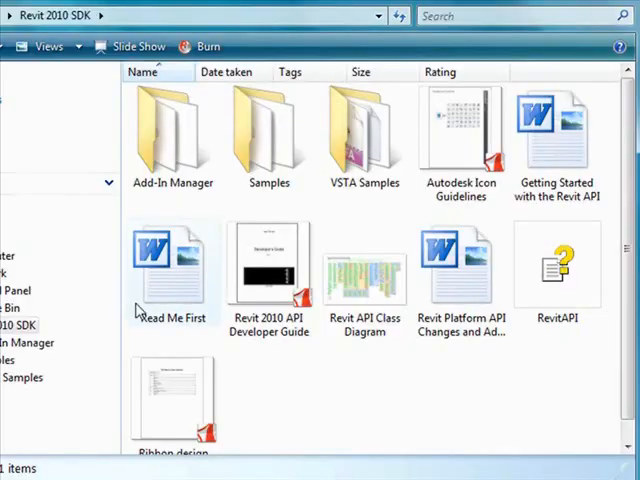
Open the VSTA Samples folder to reach the sample project
double_click(363, 130)
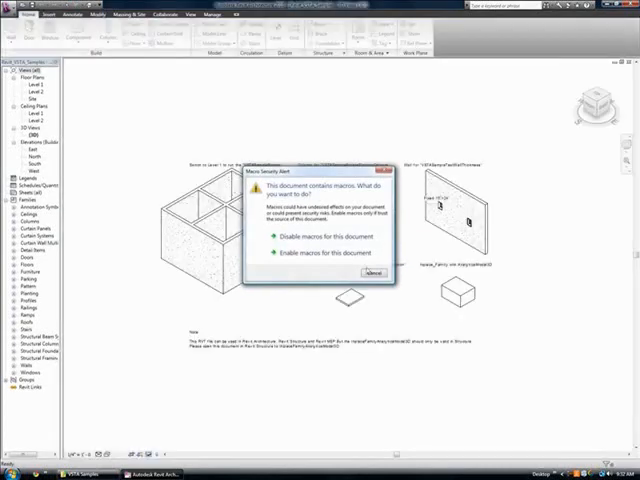
Enable the samples document's macros and select the Rooms module in Macro Manager
left_click(374, 271)
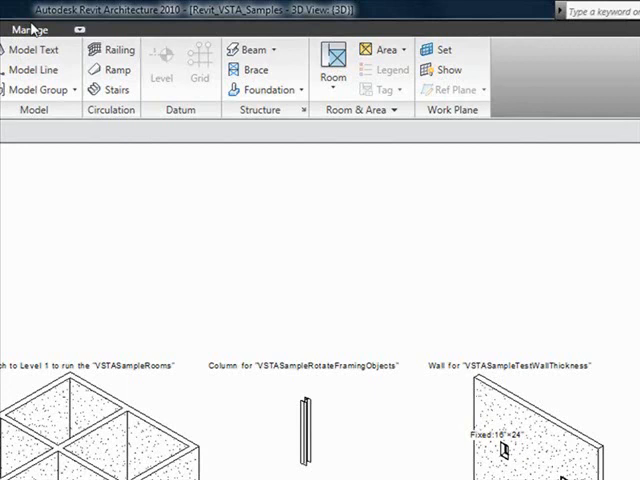
left_click(30, 29)
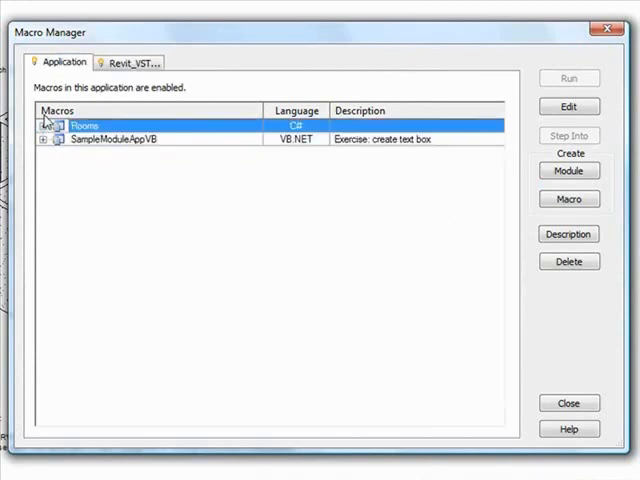
left_click(40, 124)
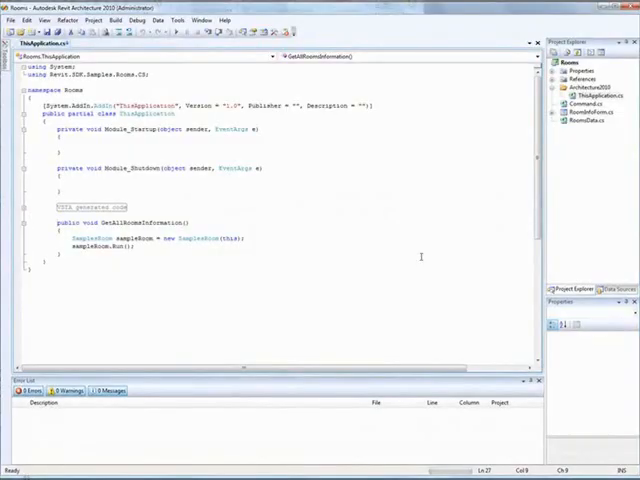
Open Command.cs, RoomInfoForm.cs and RoomsData.cs and scroll through their code
left_click(593, 104)
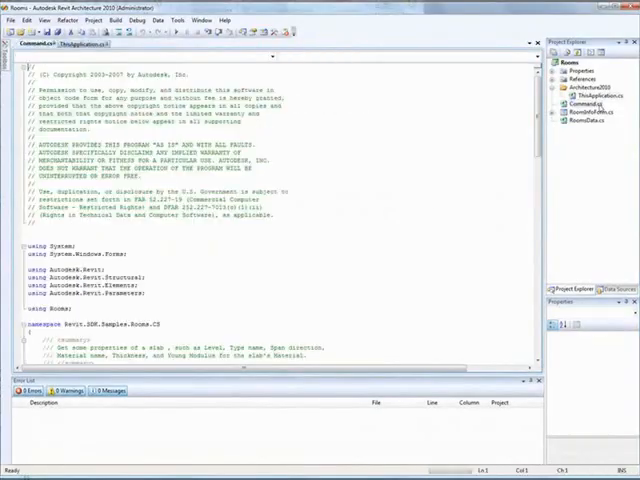
left_click(580, 114)
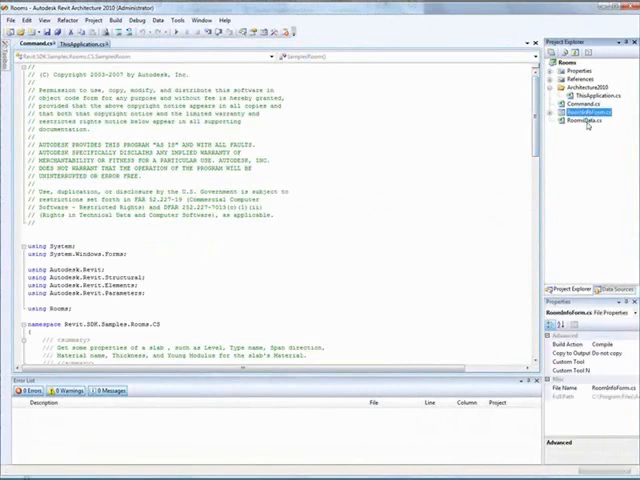
double_click(586, 124)
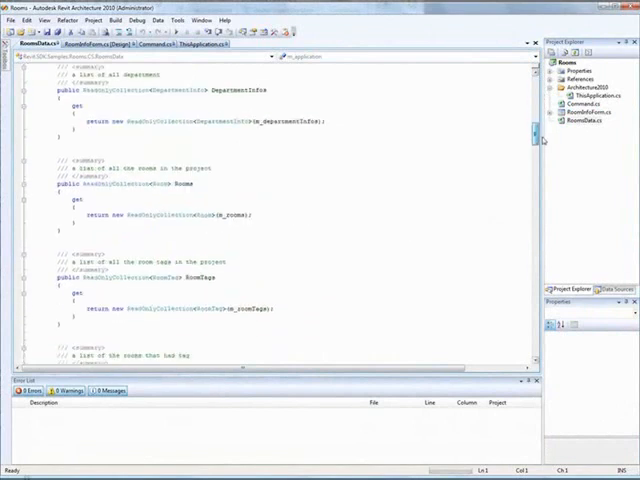
scroll("down", 3)
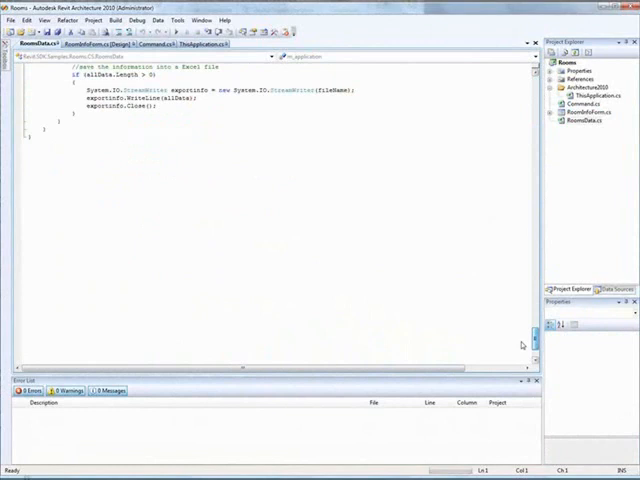
scroll("up", 3)
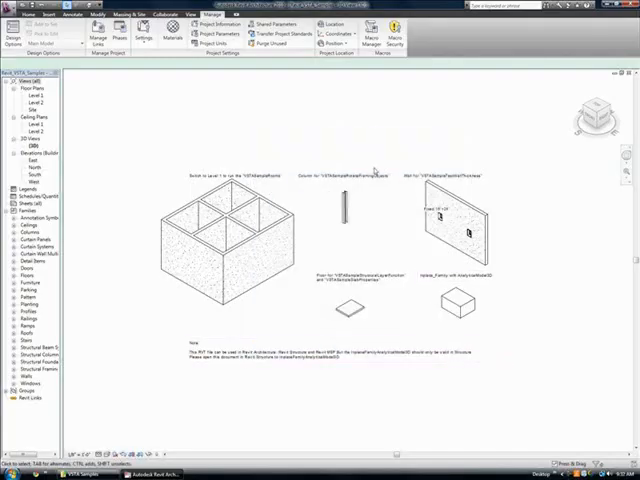
mouse_move(502, 164)
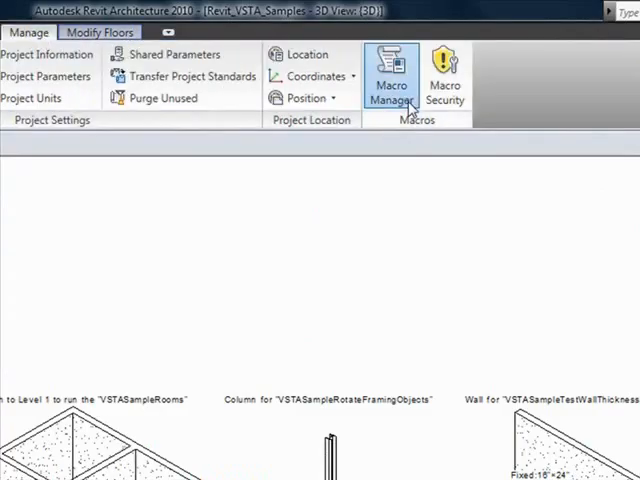
left_click(392, 75)
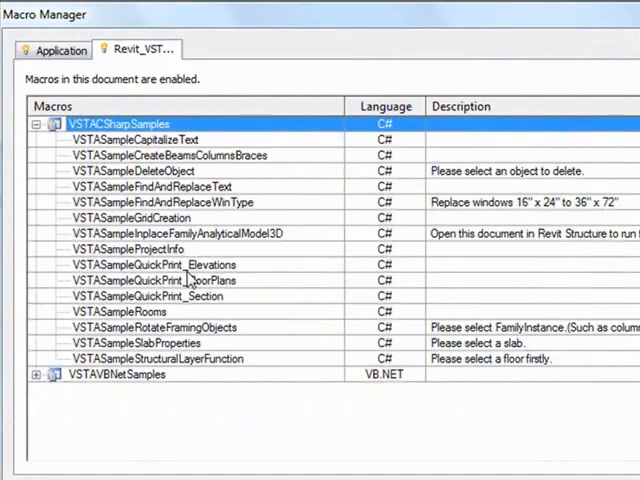
left_click(155, 343)
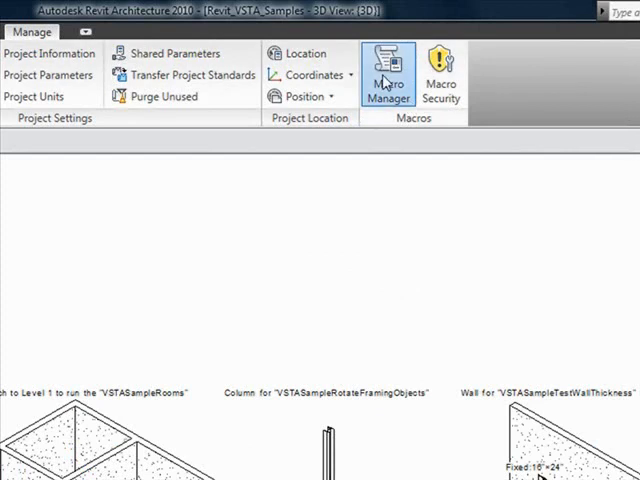
Run VSTASampleFindAndReplaceWinType to swap 16" x 24" windows for 36" x 72", dismissing messages
left_click(387, 75)
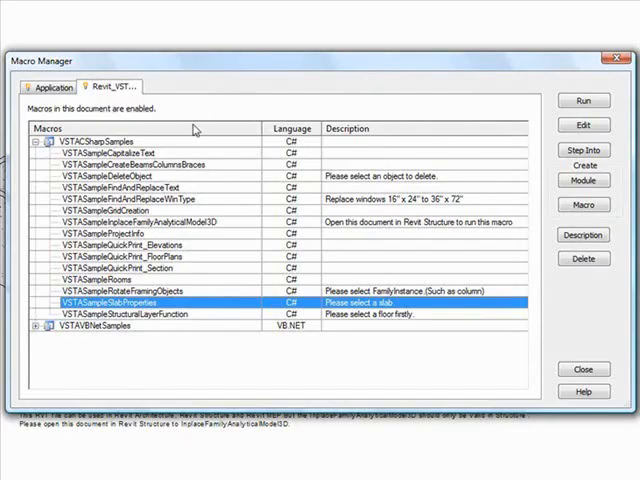
mouse_move(100, 252)
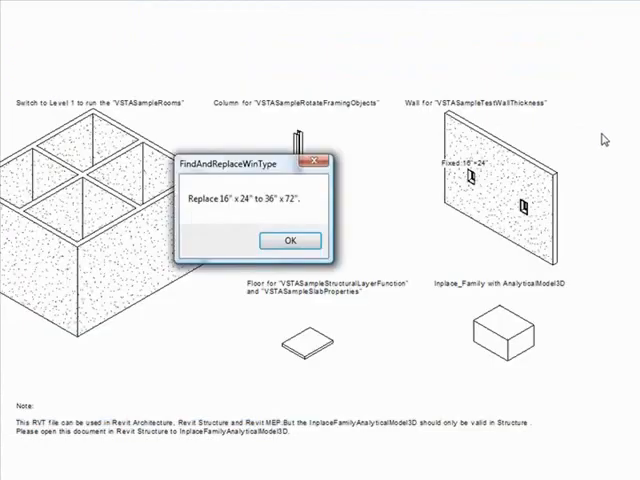
left_click(289, 241)
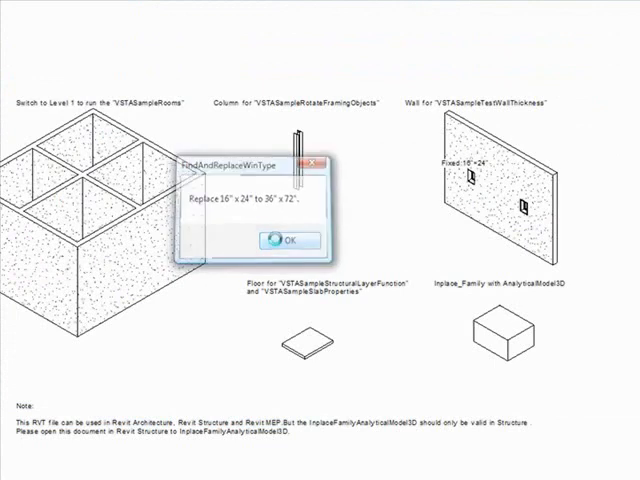
left_click(287, 242)
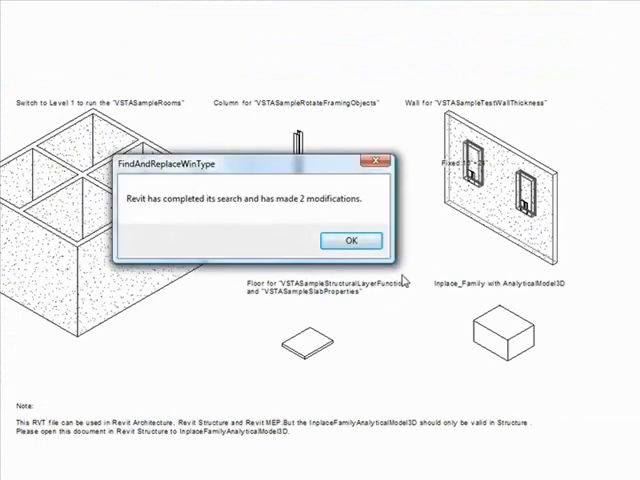
left_click(349, 240)
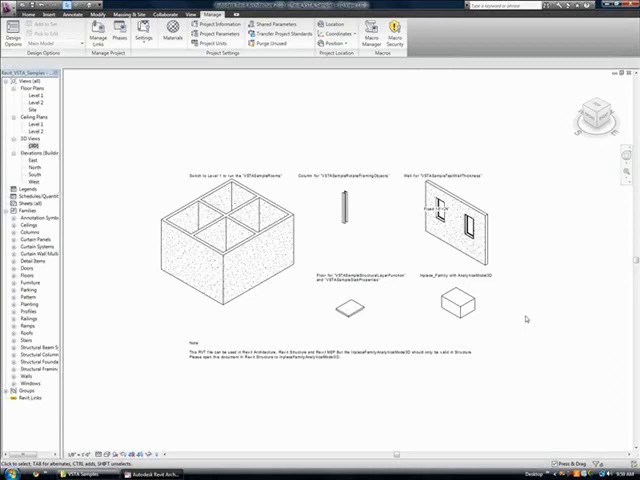